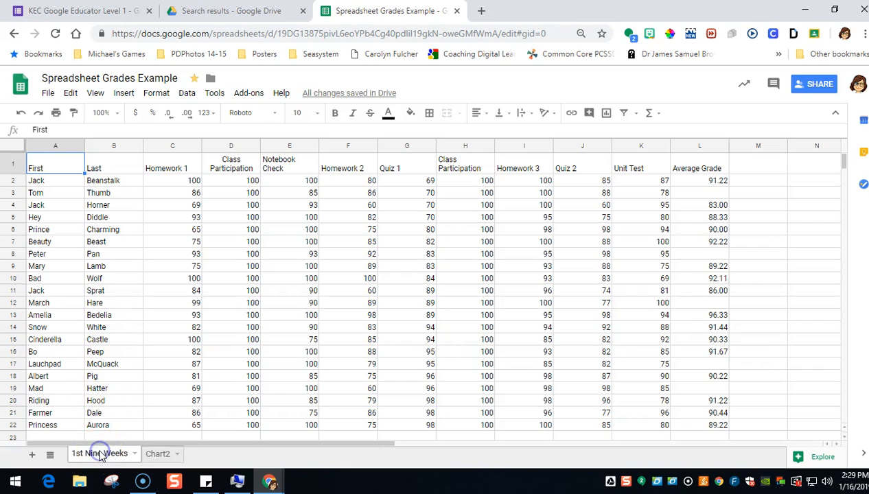
# Add a new sheet, rename it '2nd Nine Weeks', and return to the 1st Nine Weeks sheet.
pyautogui.click(157, 453)
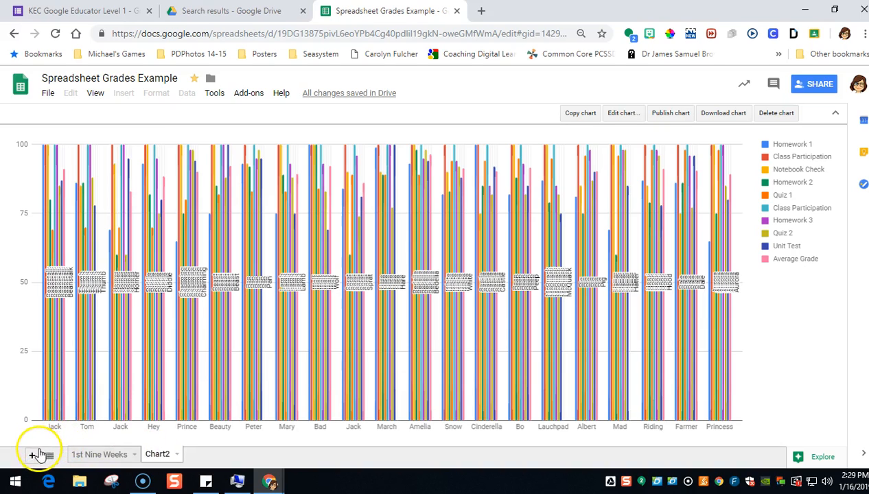
pyautogui.moveTo(33, 456)
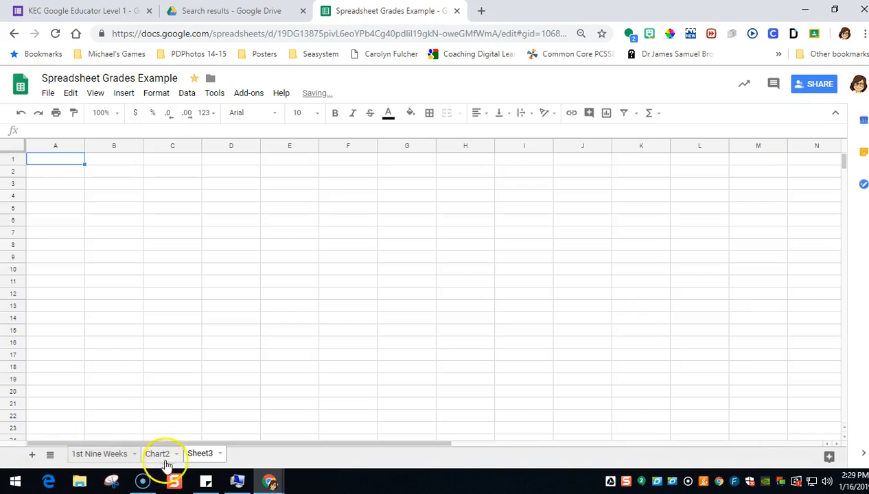
pyautogui.click(220, 453)
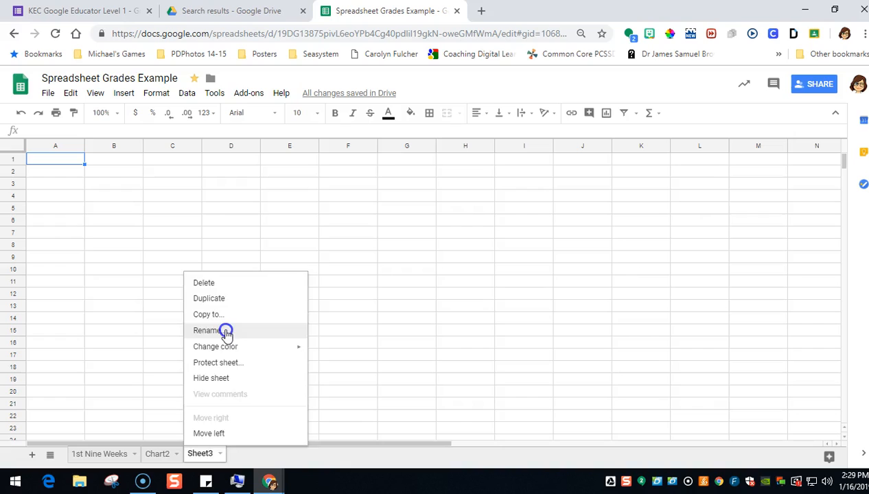
pyautogui.click(206, 329)
pyautogui.write('2nd Nine Weeks')
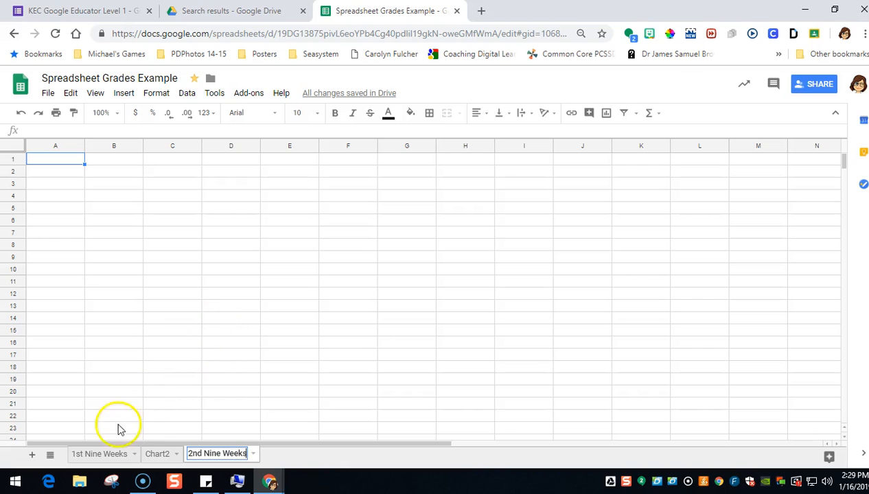
pyautogui.click(99, 453)
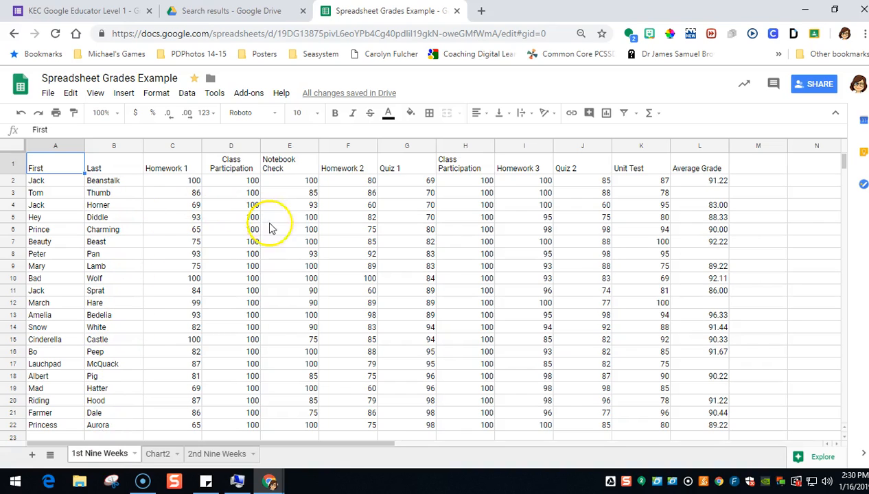
pyautogui.click(114, 181)
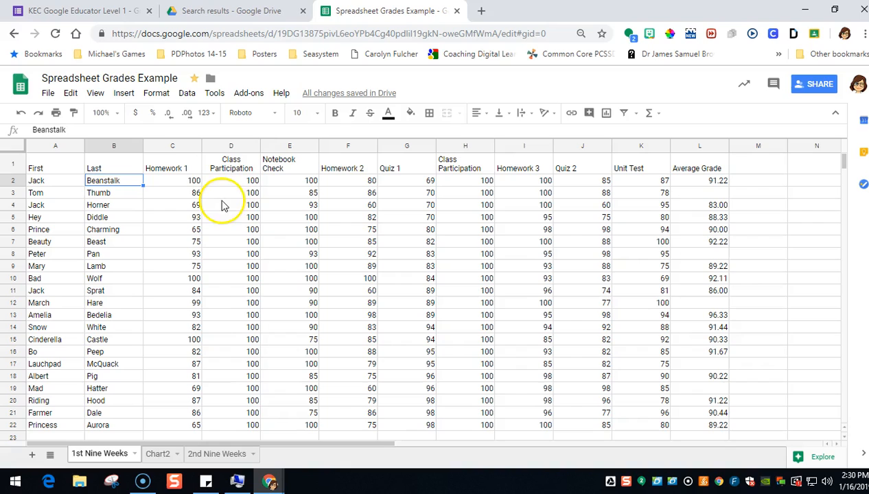
pyautogui.click(289, 180)
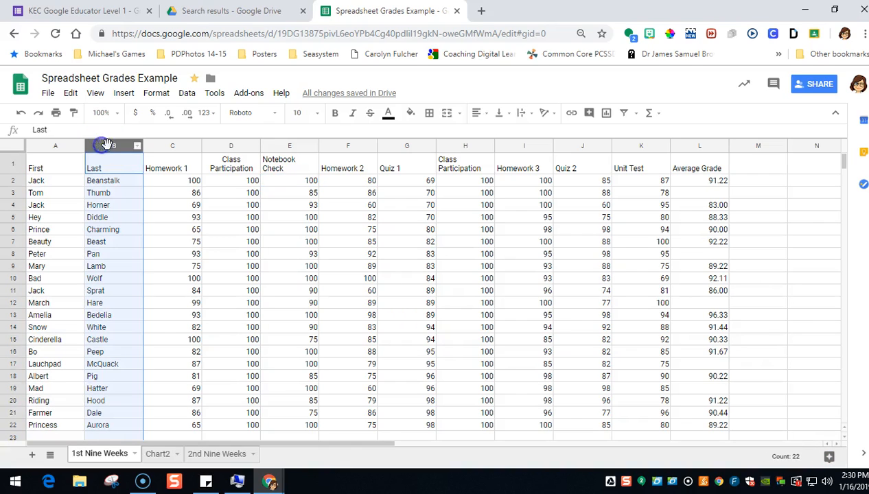
pyautogui.click(172, 145)
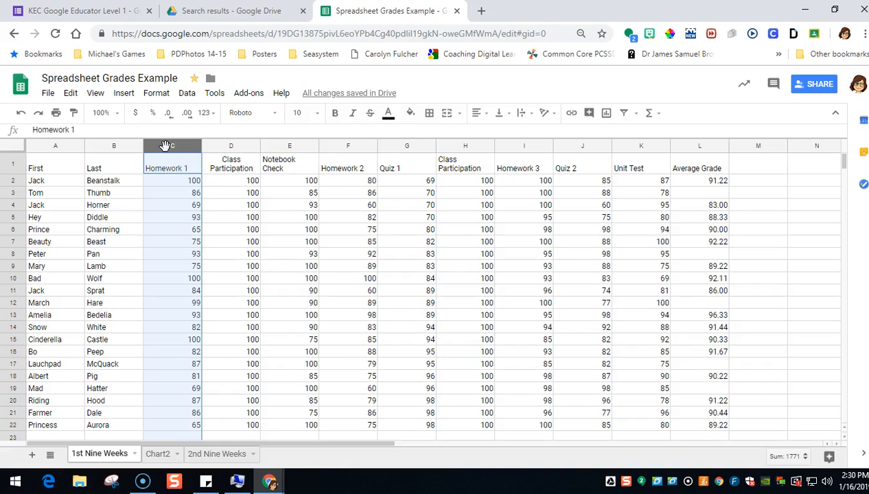
pyautogui.moveTo(75, 157)
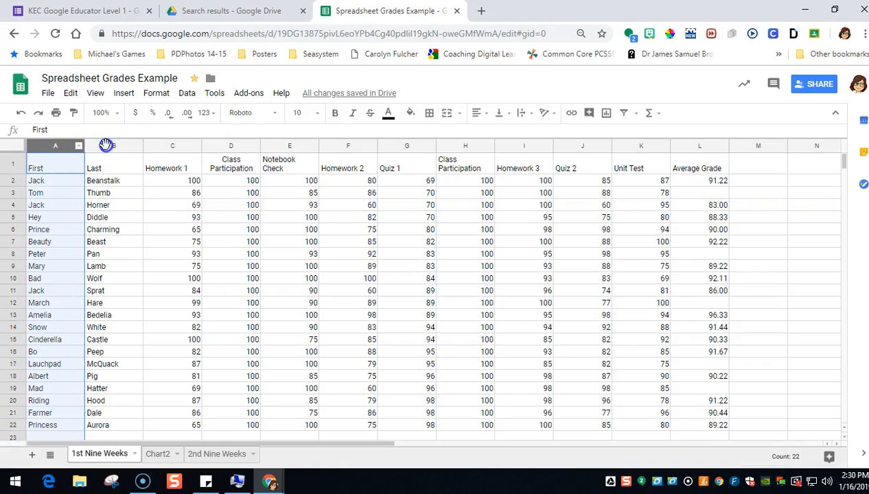
pyautogui.click(173, 145)
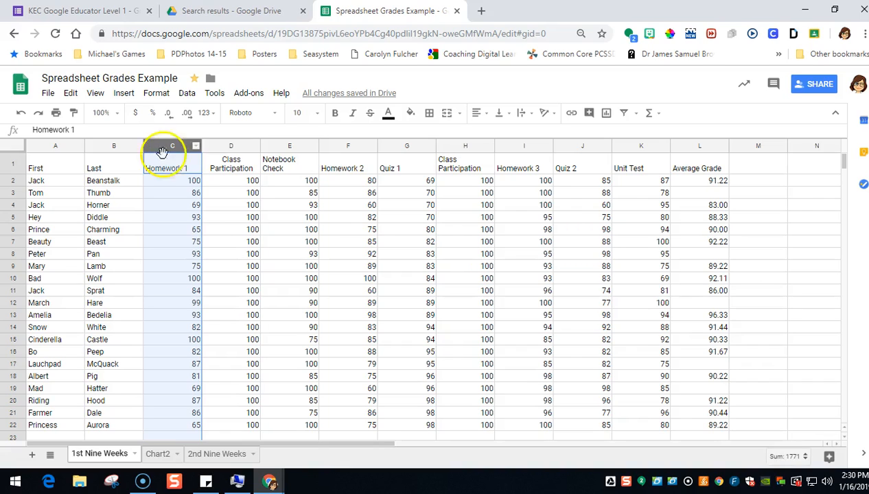
pyautogui.click(231, 180)
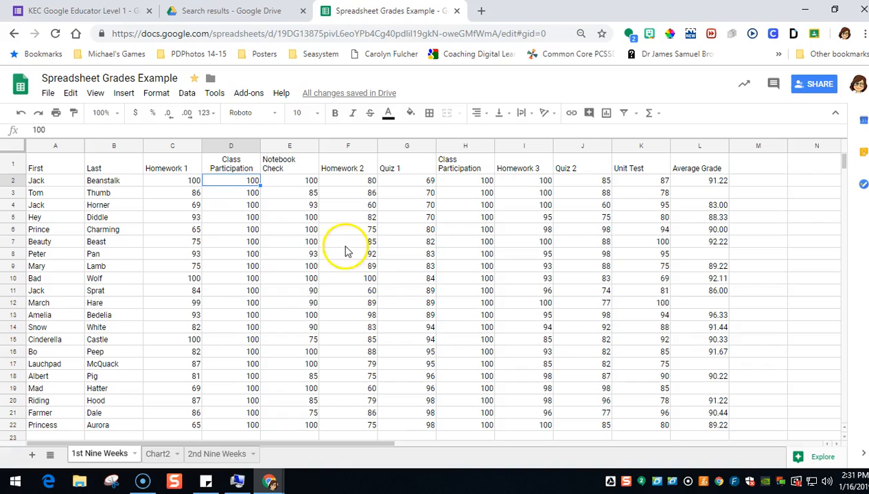
# Review the header row, Last and Class Participation columns, then select the whole grade table from A1.
pyautogui.click(349, 277)
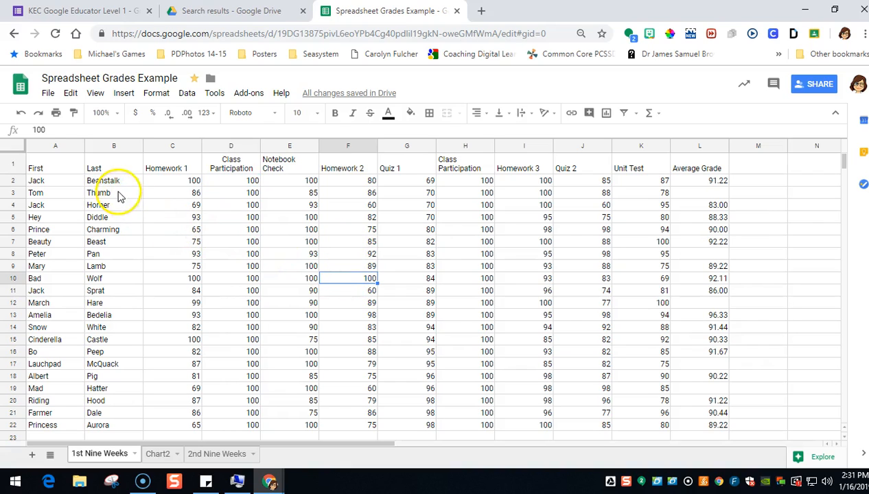
pyautogui.click(114, 192)
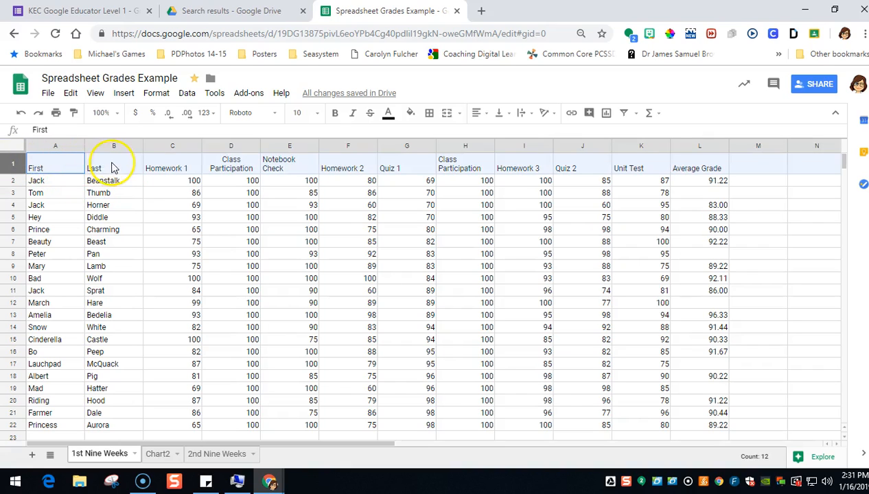
pyautogui.moveTo(219, 172)
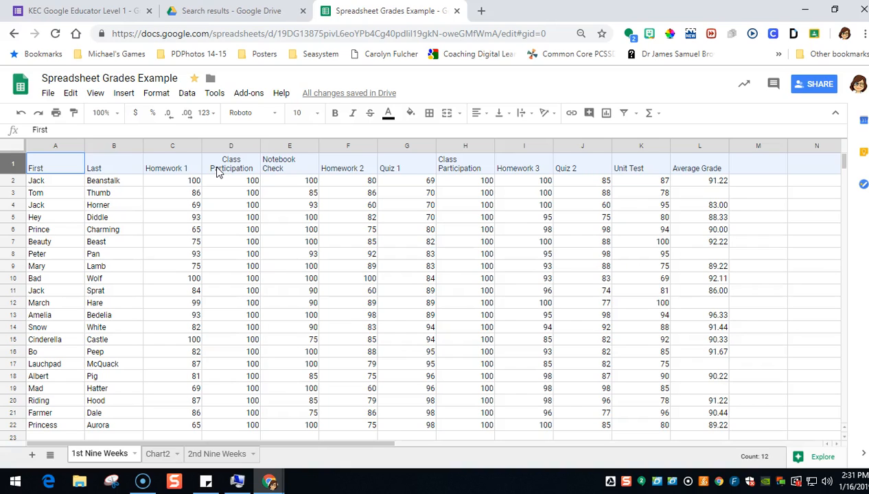
pyautogui.moveTo(553, 126)
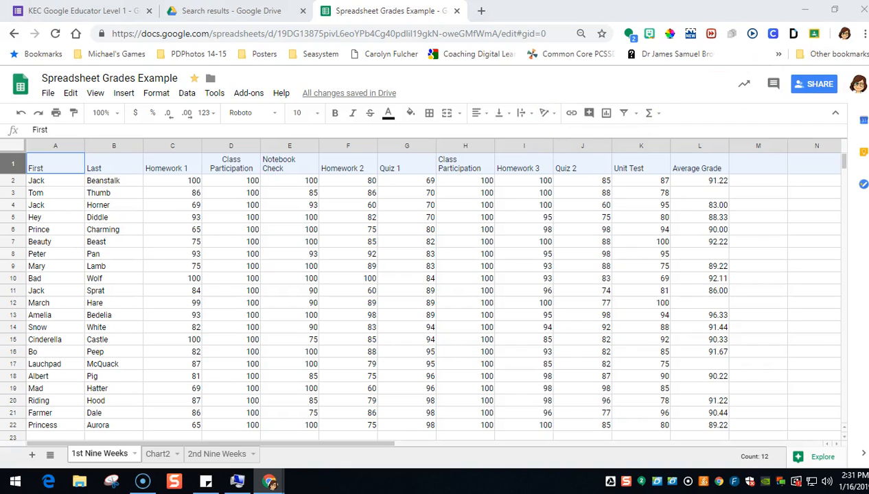
pyautogui.moveTo(742, 99)
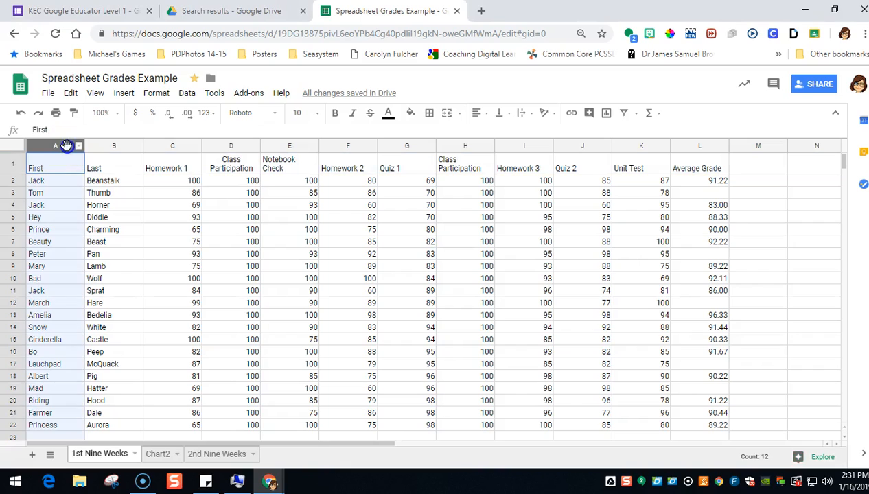
pyautogui.click(114, 145)
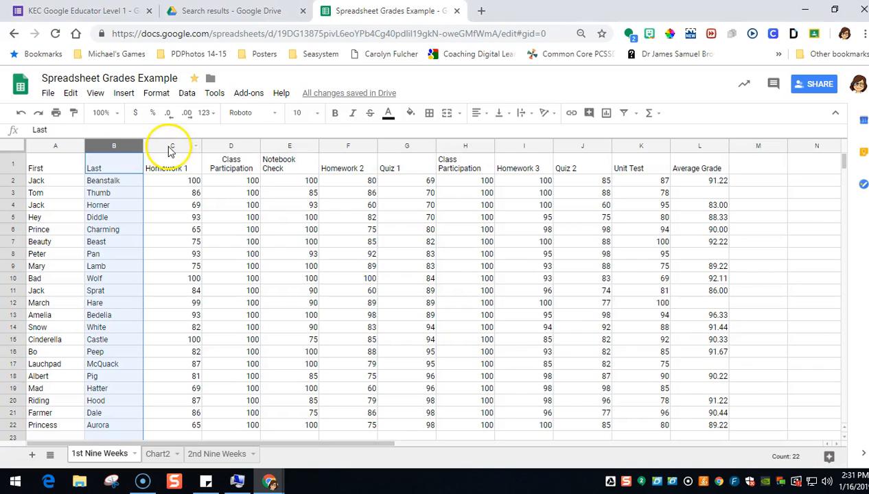
pyautogui.click(231, 146)
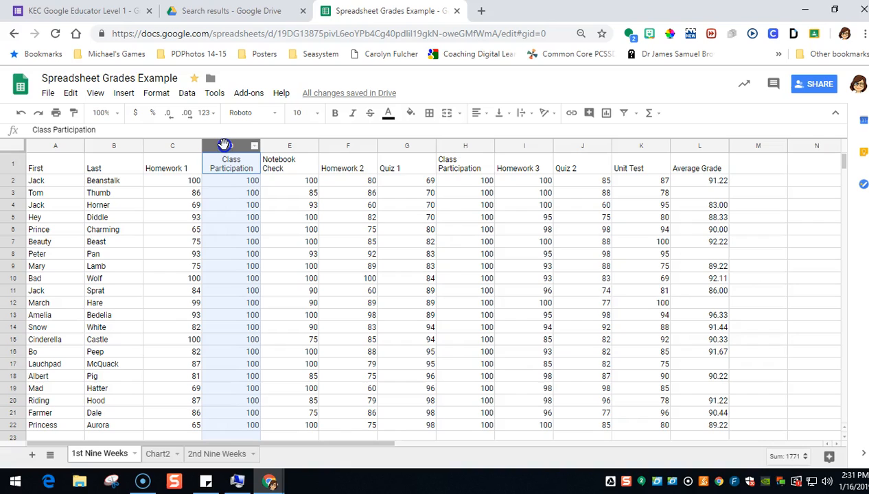
pyautogui.click(230, 145)
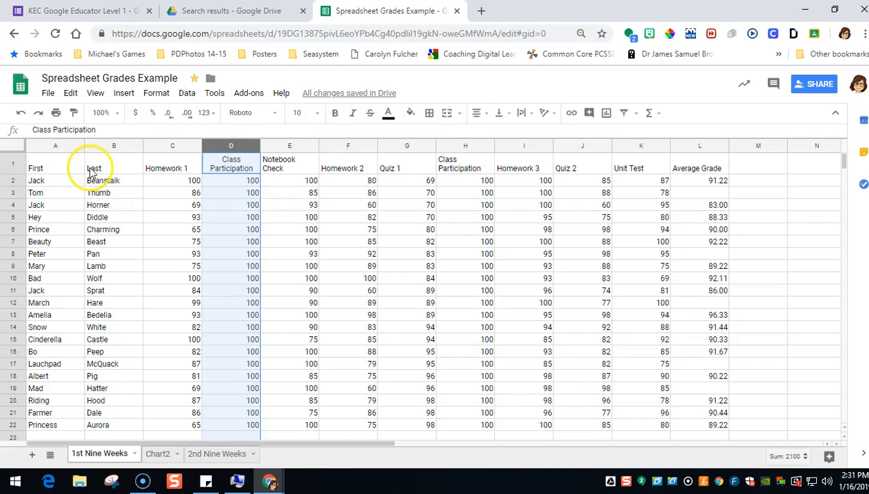
pyautogui.click(55, 164)
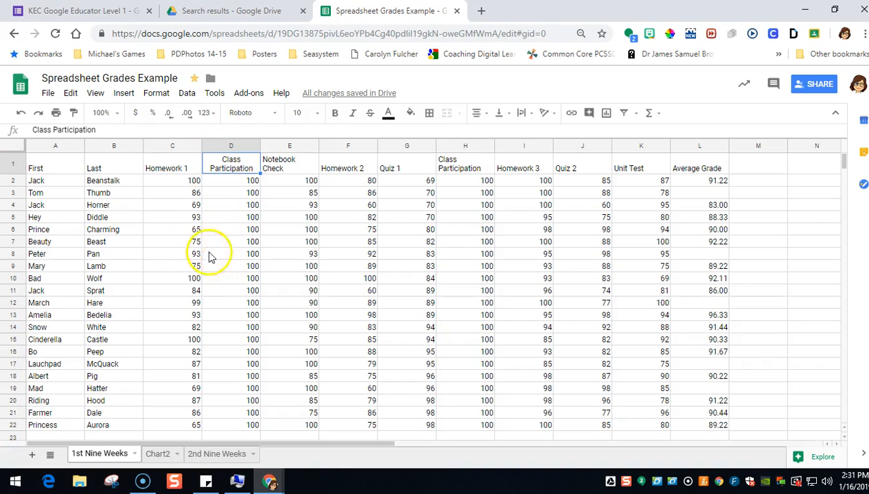
pyautogui.moveTo(118, 217)
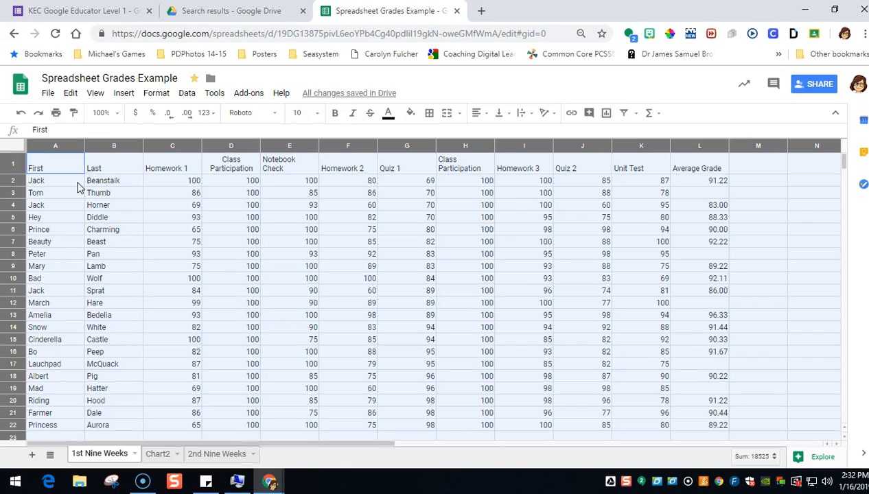
# Start a custom sort of the selected range with 'Data has header row' checked.
pyautogui.click(55, 168)
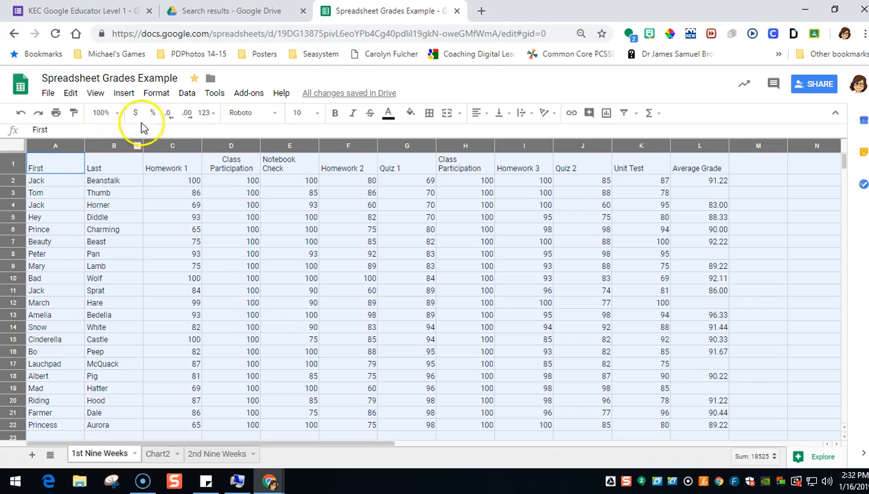
pyautogui.click(187, 94)
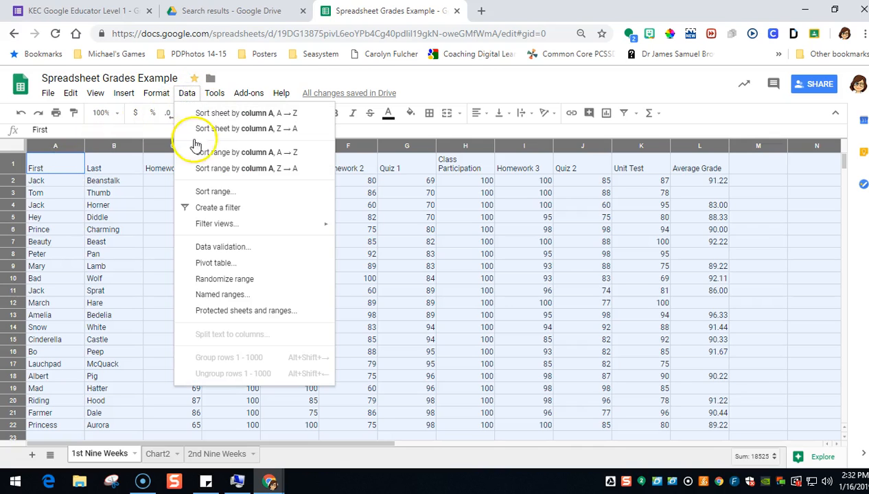
pyautogui.click(215, 192)
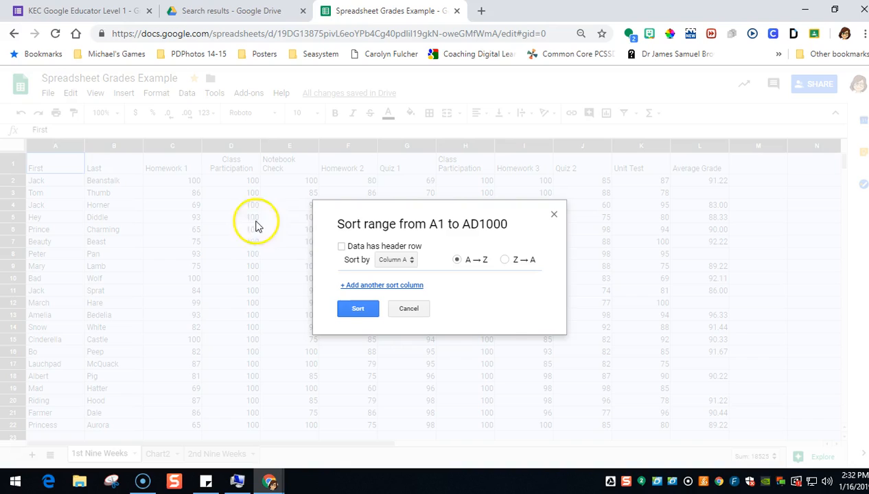
pyautogui.moveTo(344, 250)
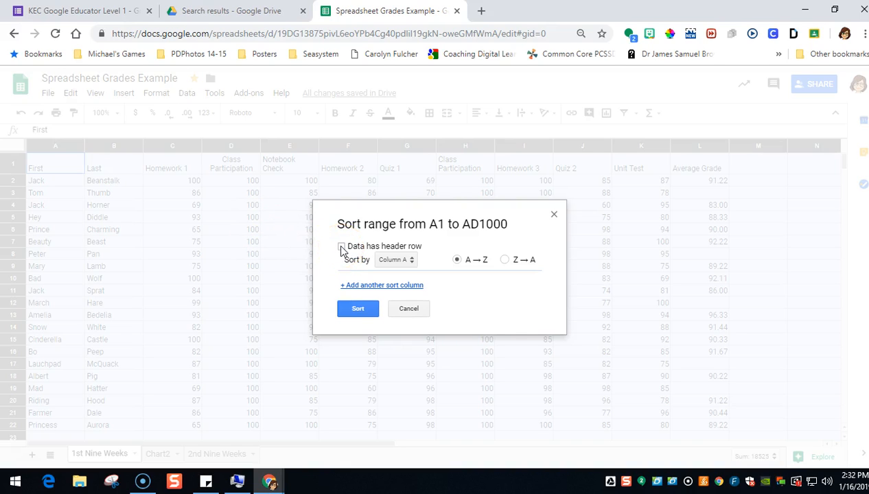
pyautogui.click(342, 247)
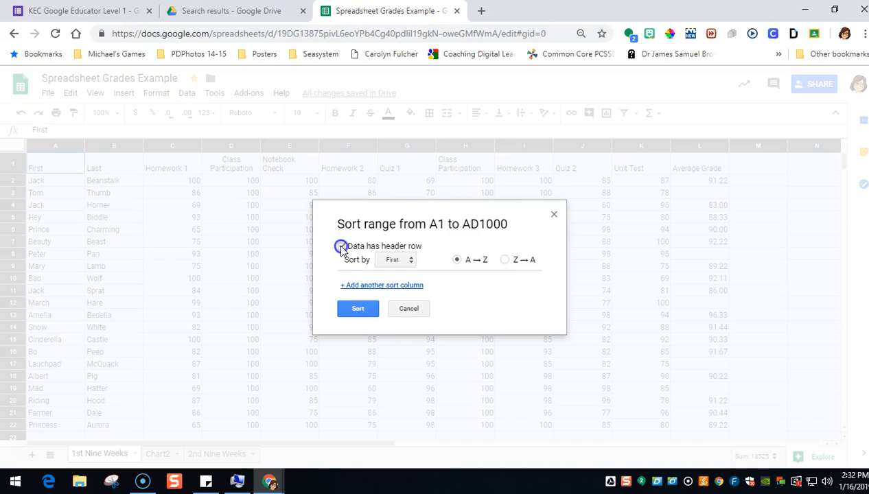
pyautogui.click(342, 246)
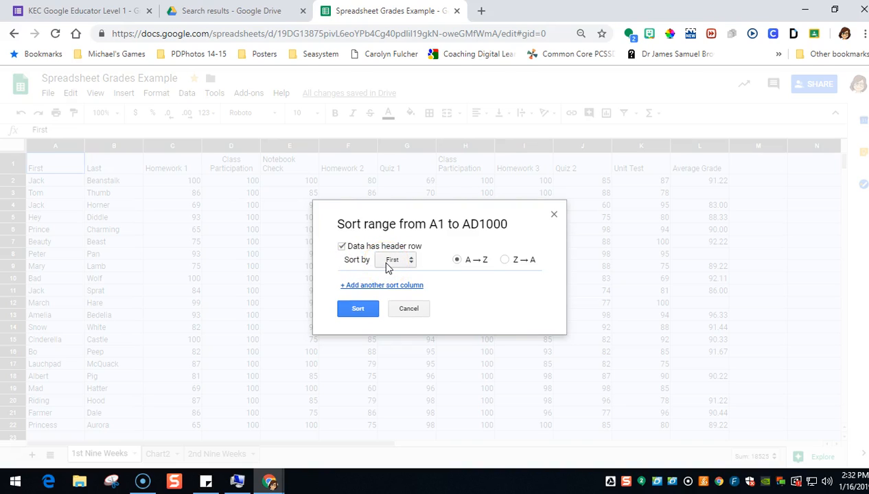
# Sort the students by Last then First name, both A→Z, and apply it.
pyautogui.click(396, 259)
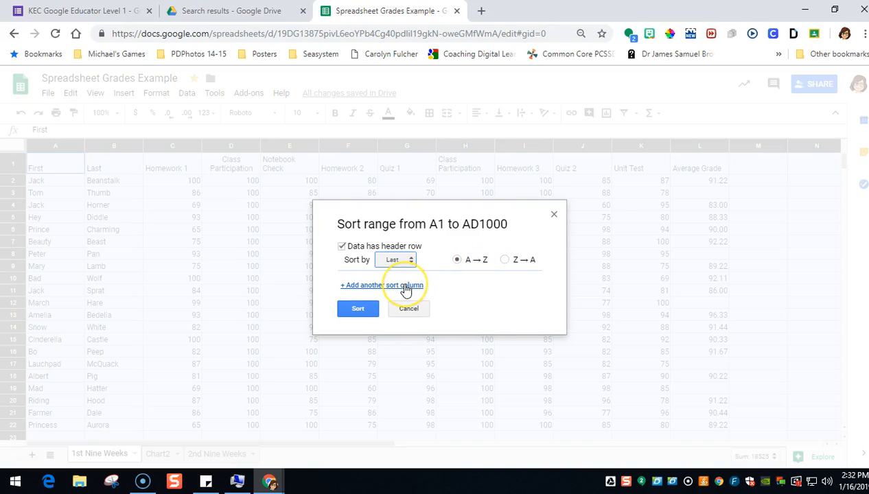
pyautogui.click(381, 285)
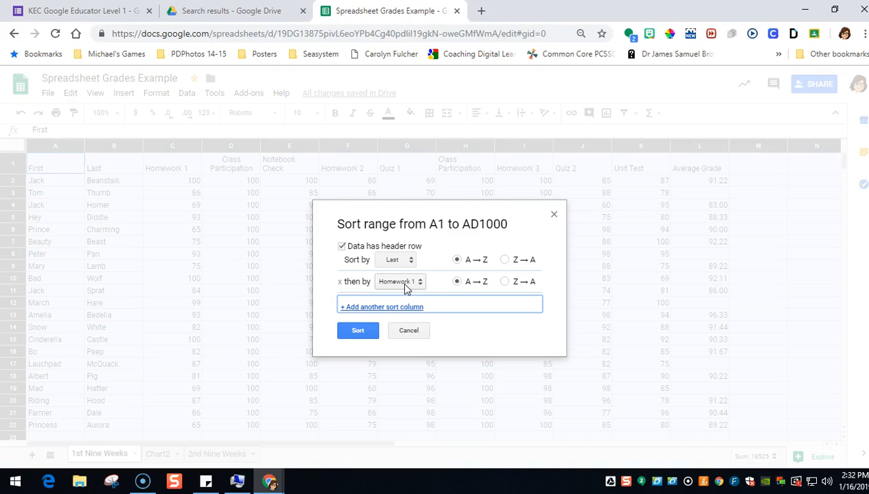
pyautogui.click(401, 282)
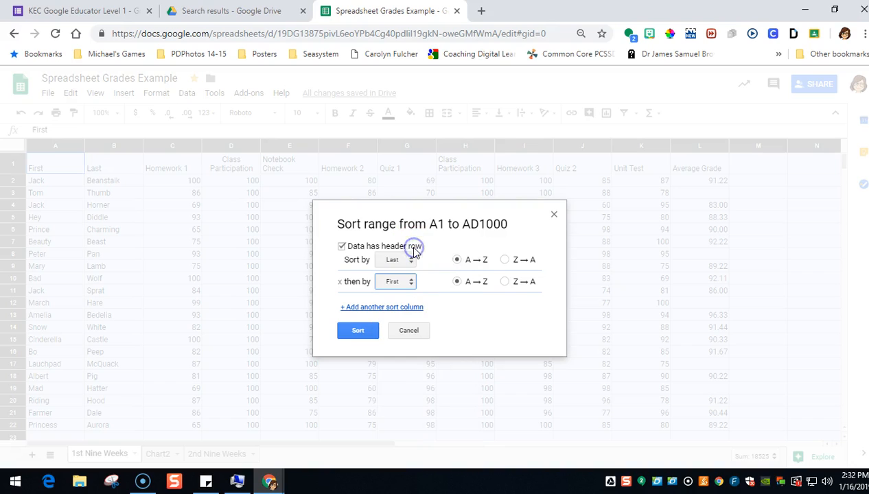
pyautogui.moveTo(481, 282)
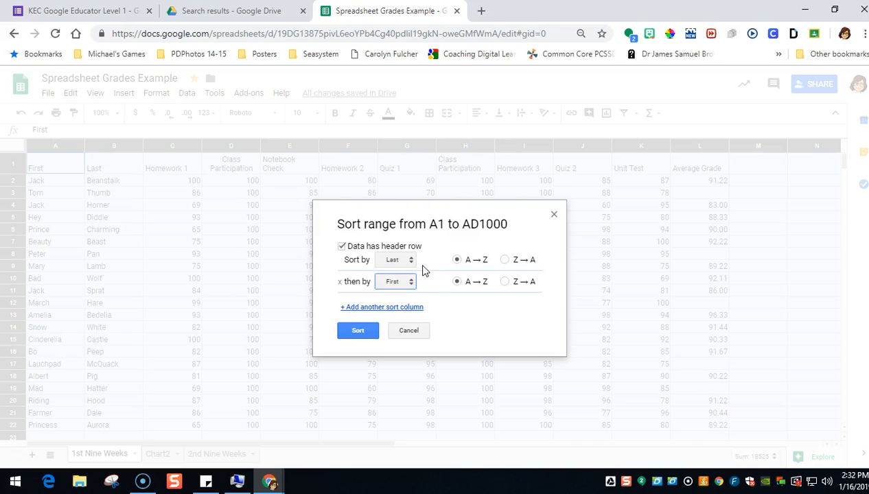
pyautogui.moveTo(425, 287)
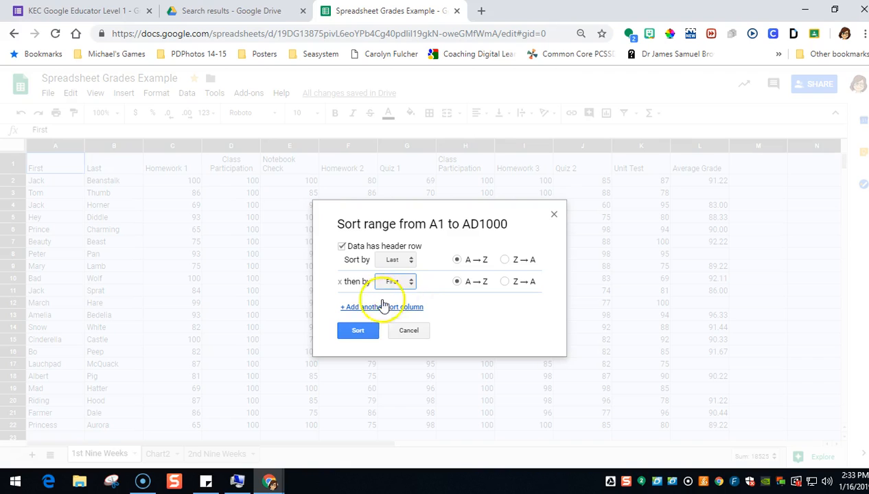
pyautogui.click(357, 330)
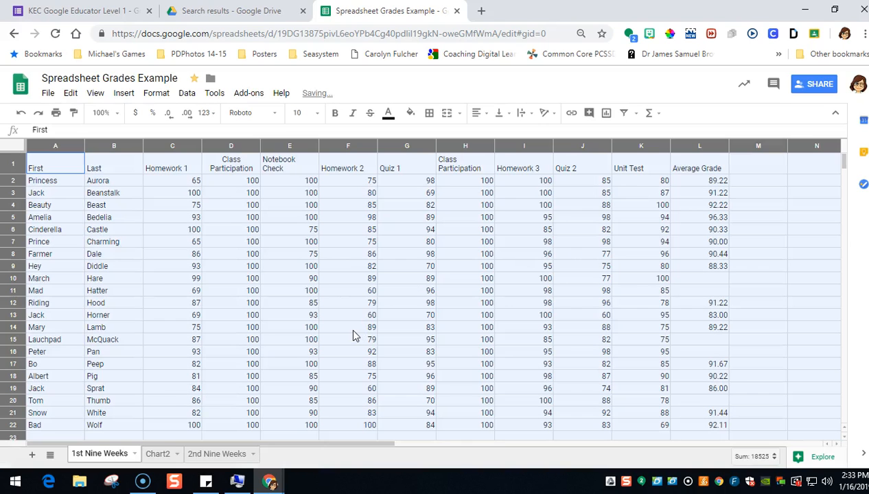
pyautogui.click(114, 181)
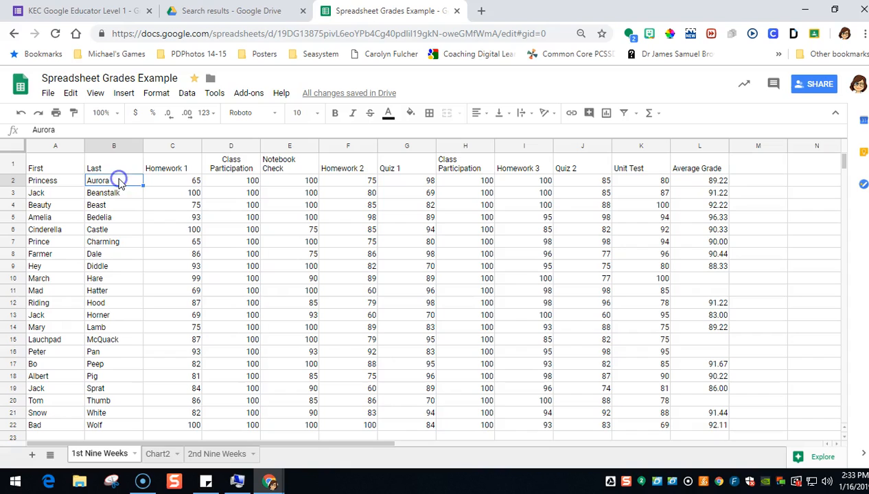
pyautogui.click(114, 145)
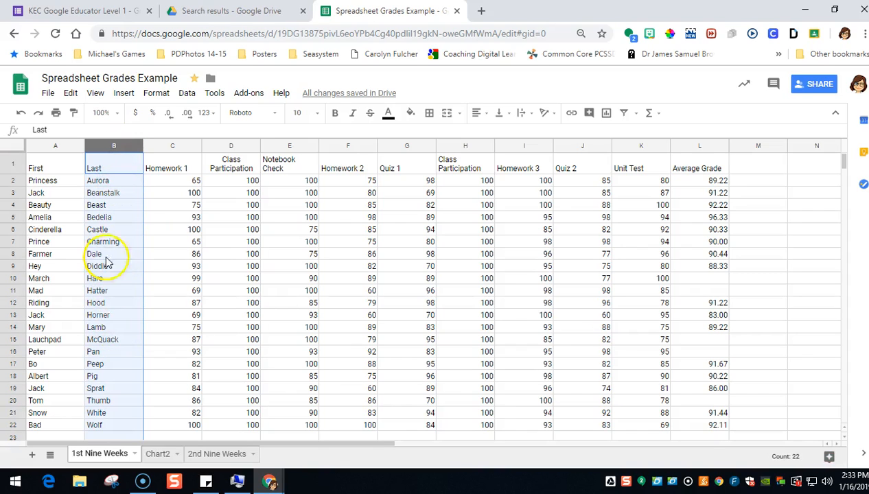
pyautogui.click(55, 168)
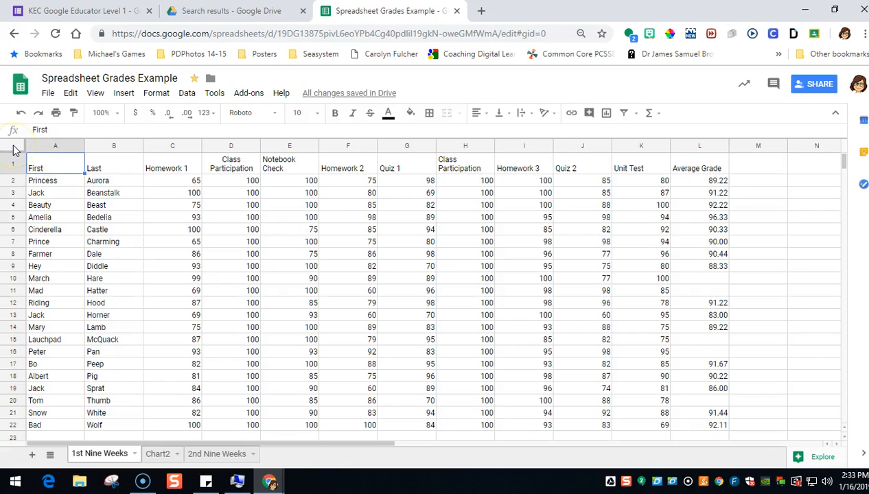
pyautogui.click(14, 146)
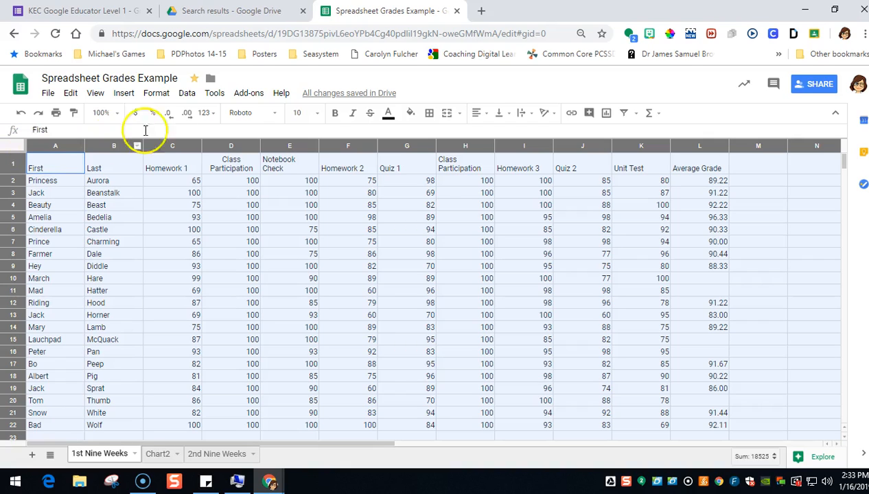
# Re-sort the table by Quiz 2 A→Z with the header row kept, then check the highest score at the bottom.
pyautogui.click(187, 93)
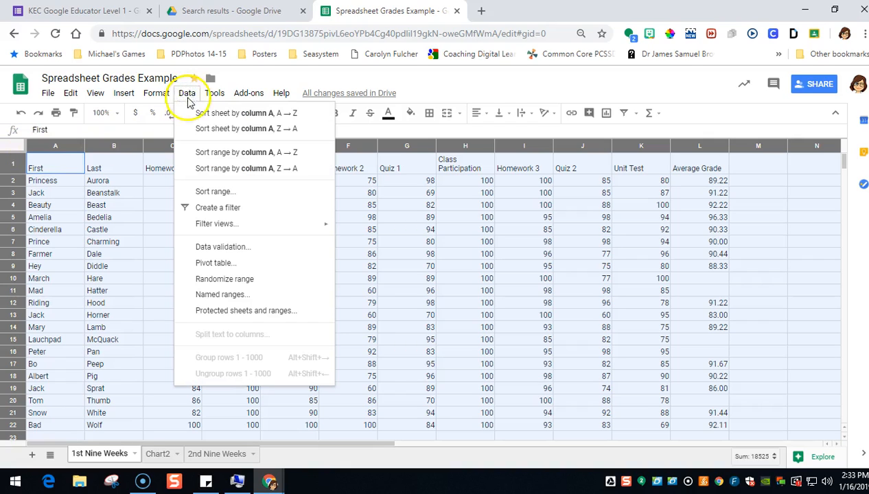
pyautogui.click(216, 192)
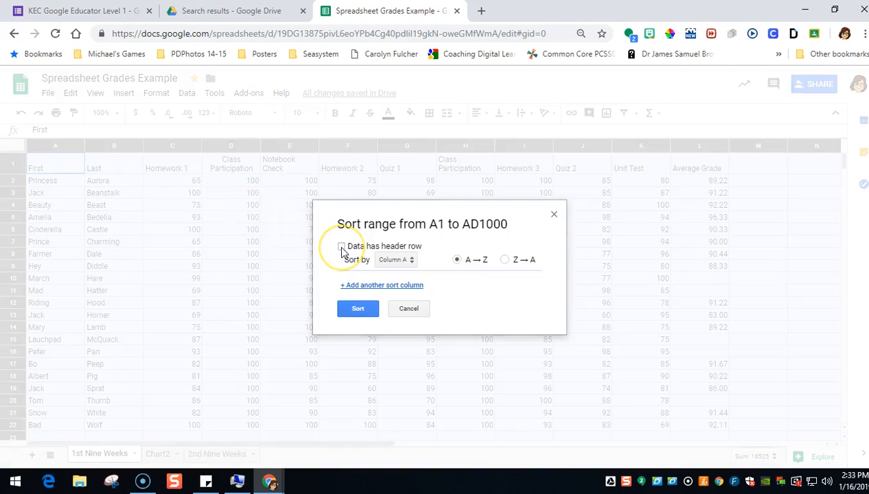
pyautogui.click(342, 248)
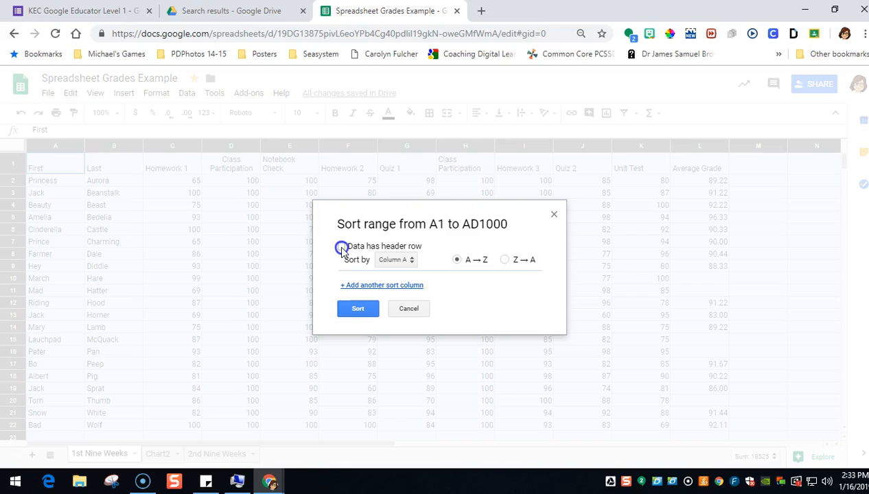
pyautogui.click(341, 247)
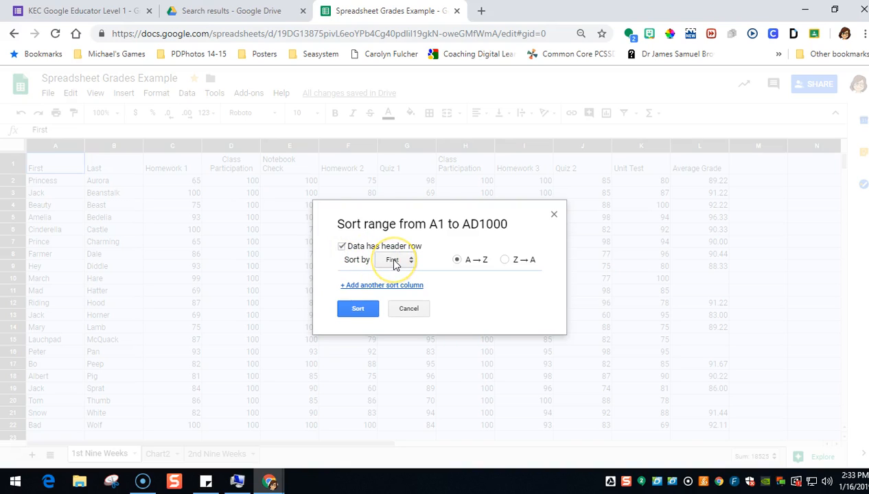
pyautogui.click(396, 260)
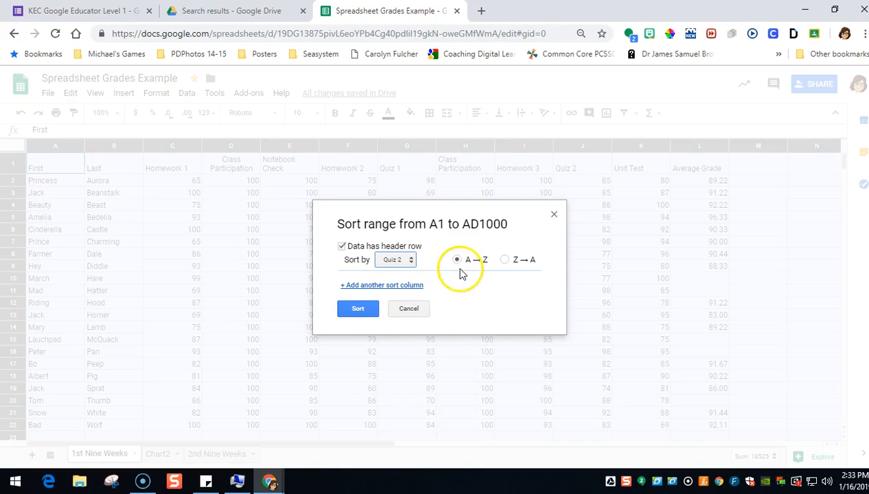
pyautogui.moveTo(457, 260)
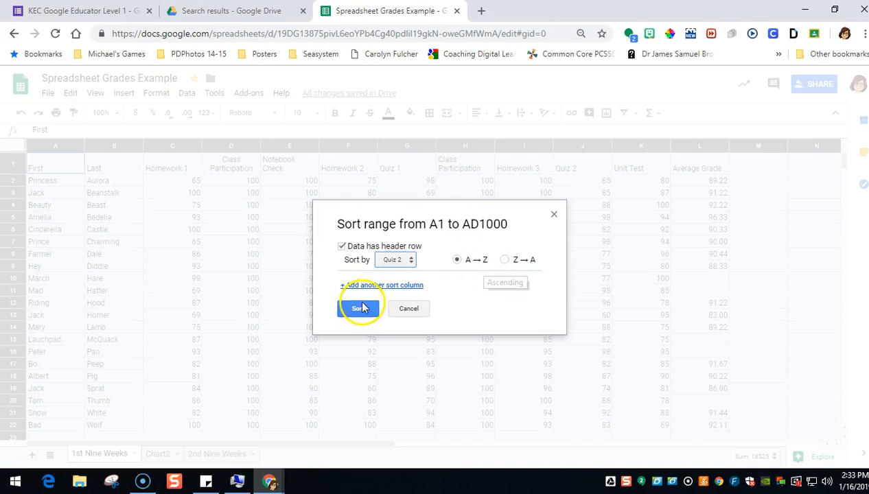
pyautogui.click(363, 307)
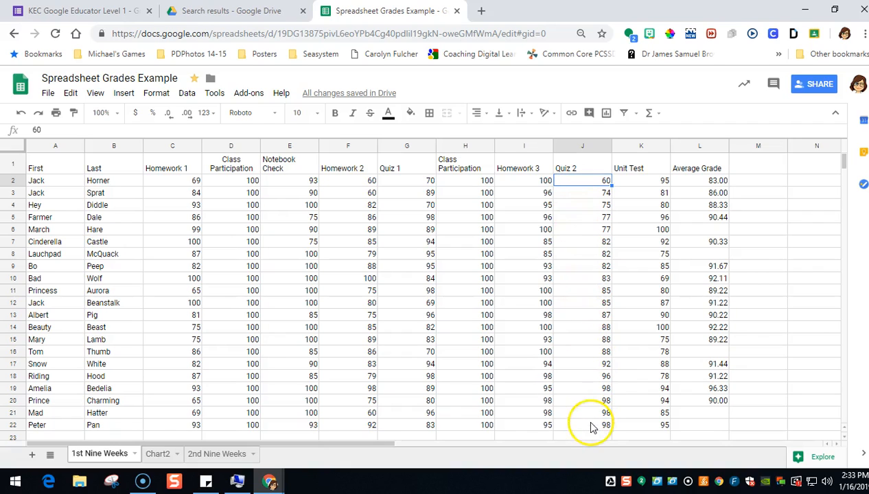
pyautogui.click(582, 425)
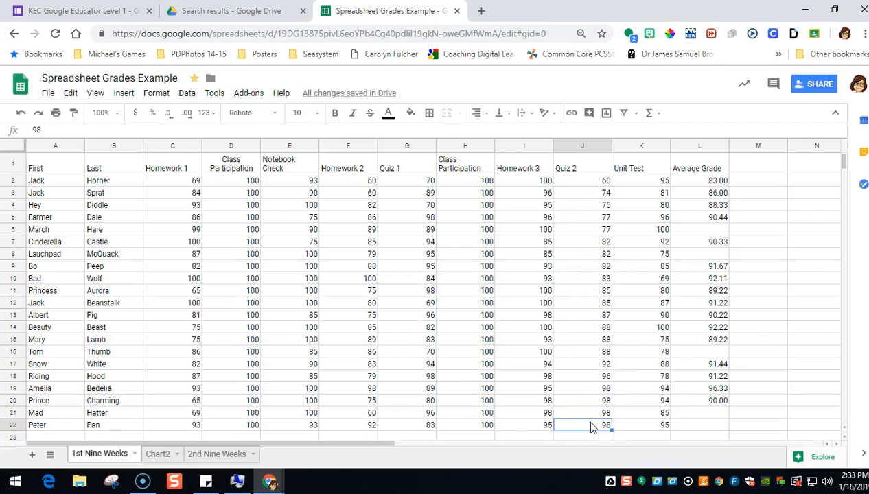